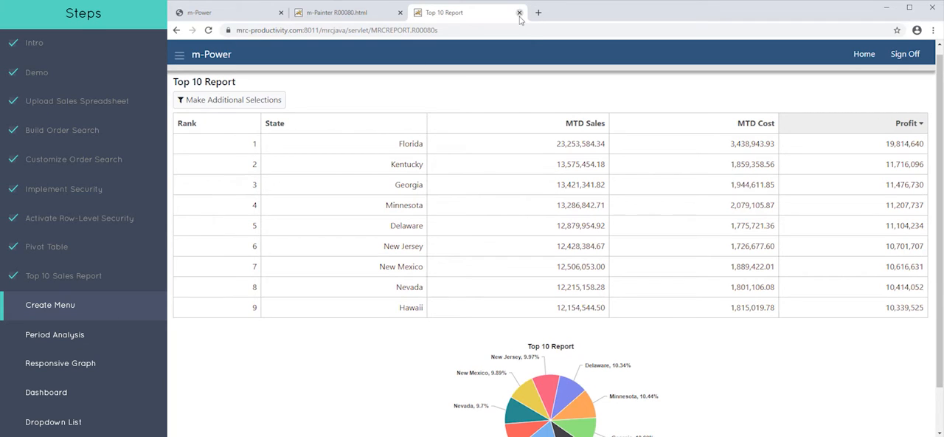
Close the Top 10 Report preview and expand Admin's Menu & Security settings
{"action": "left_click", "coordinate": [518, 13]}
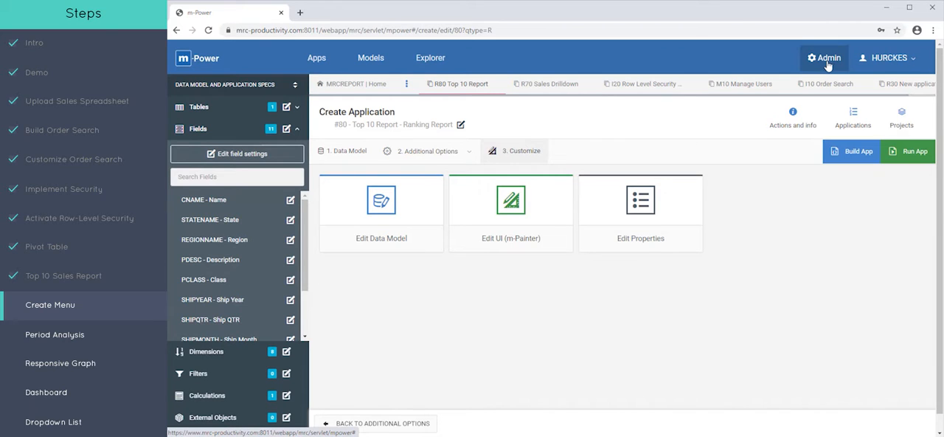
{"action": "left_click", "coordinate": [823, 58]}
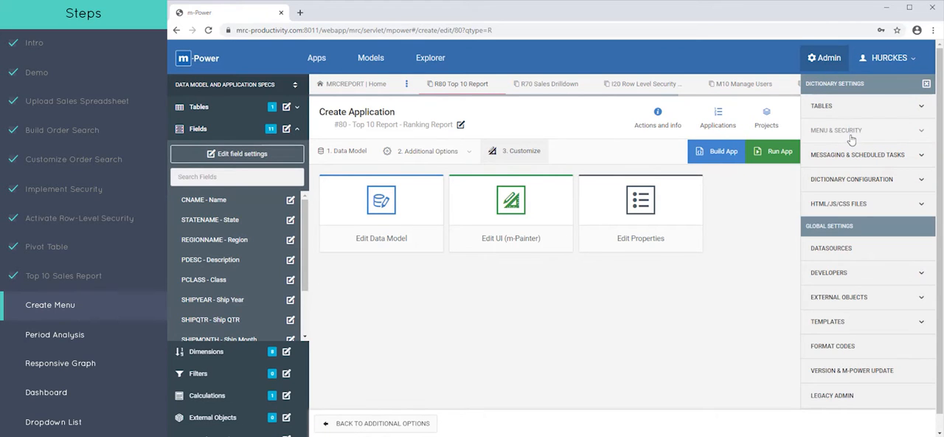
{"action": "left_click", "coordinate": [835, 130]}
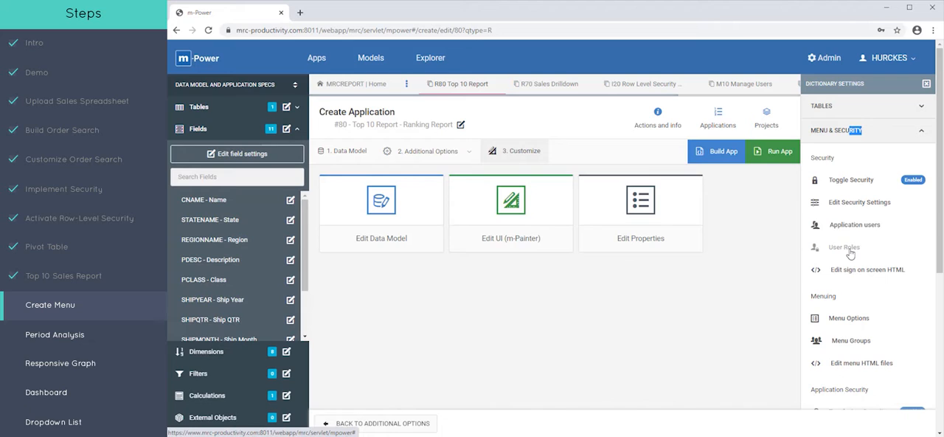
Create a Sales user role with a Sales role description
{"action": "left_click", "coordinate": [844, 247]}
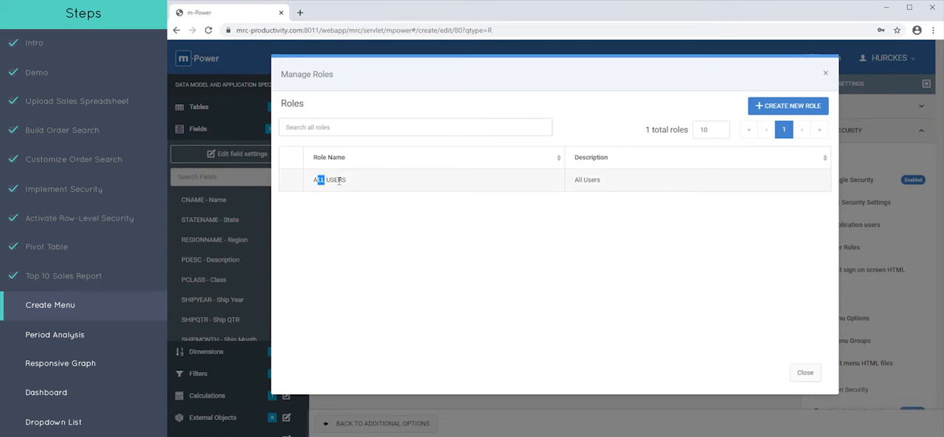
{"action": "left_click", "coordinate": [787, 105]}
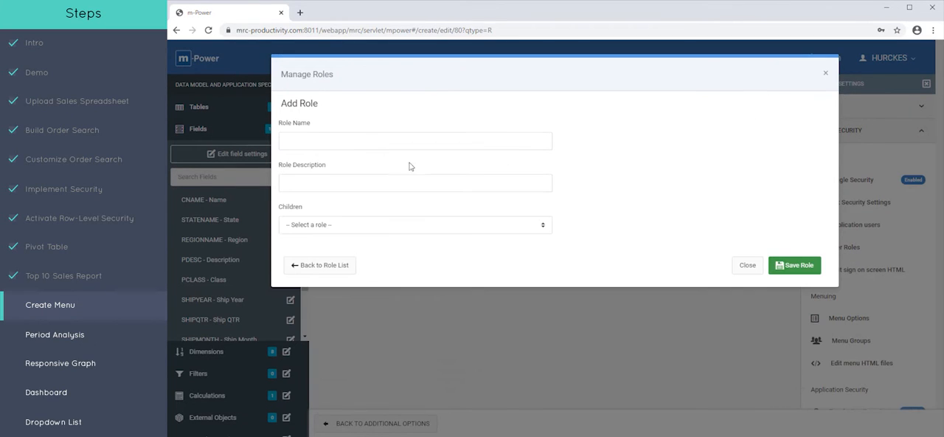
{"action": "left_click", "coordinate": [415, 140]}
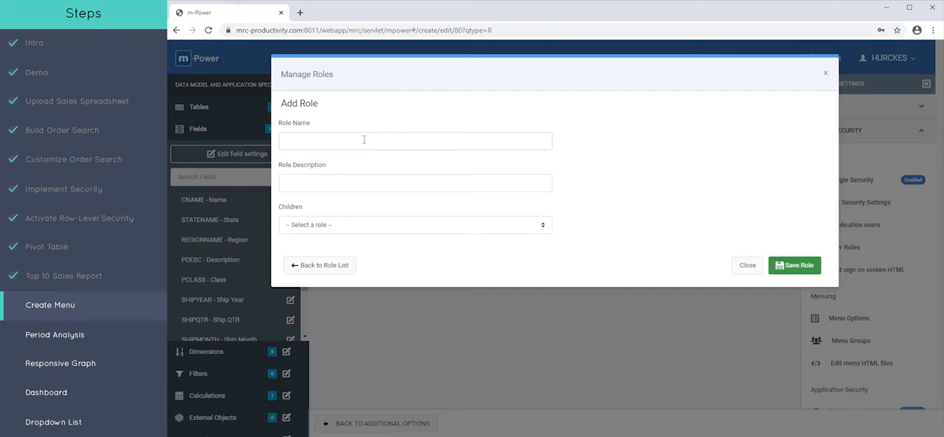
{"action": "type", "text": "Sales"}
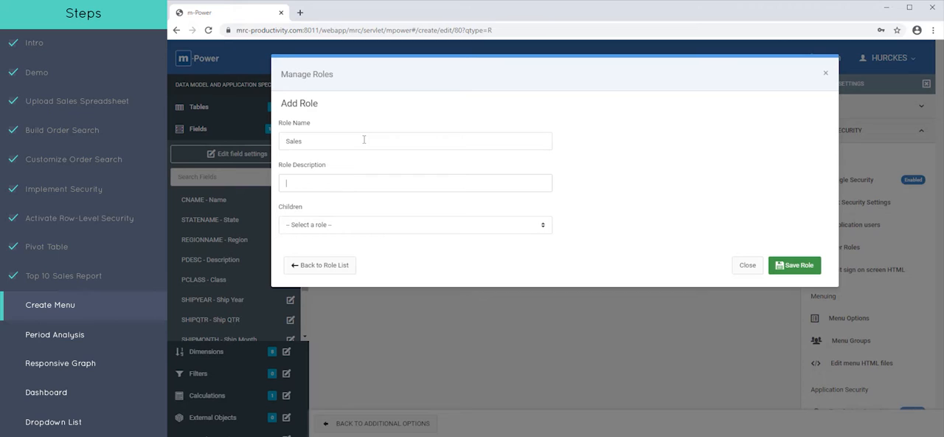
{"action": "type", "text": "Sales Rol"}
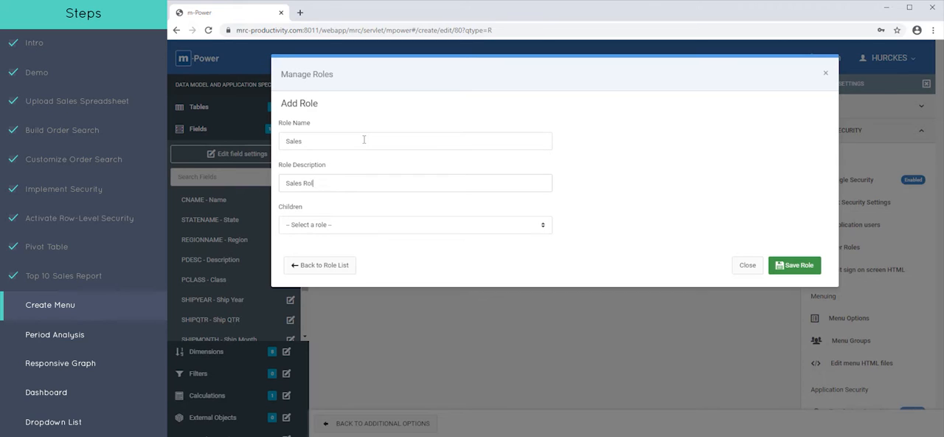
{"action": "left_click", "coordinate": [794, 265]}
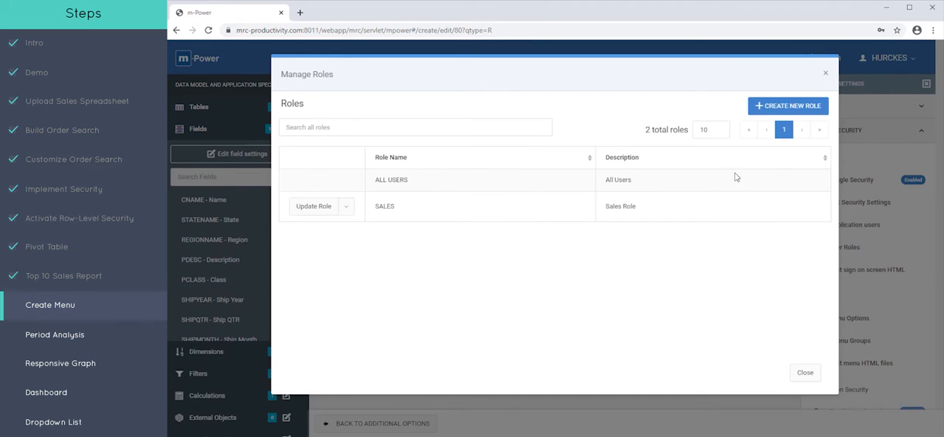
Create a CS role described as Customer Service
{"action": "left_click", "coordinate": [786, 106]}
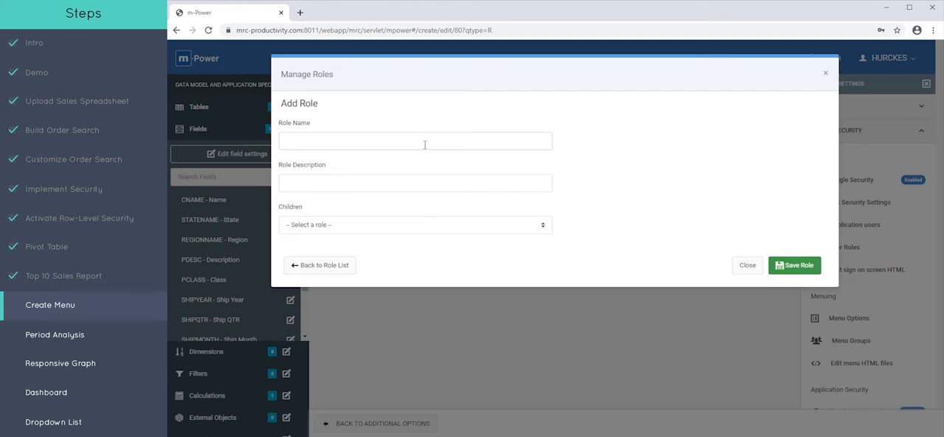
{"action": "type", "text": "CS"}
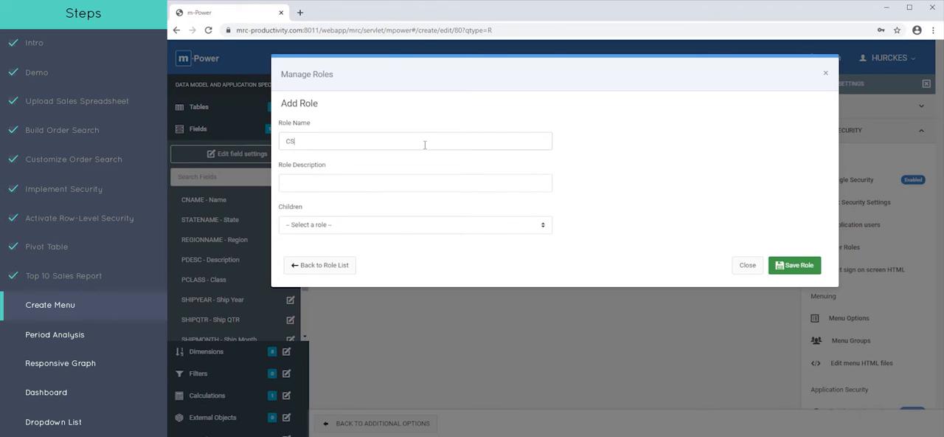
{"action": "type", "text": "Customer Serv"}
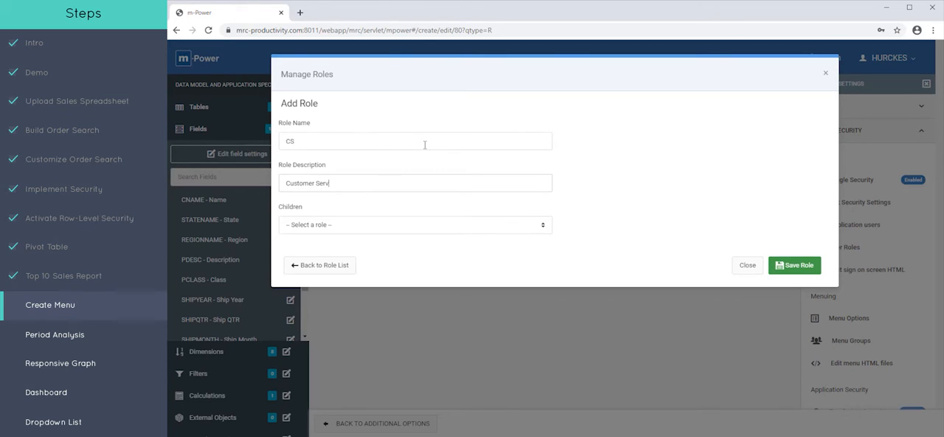
{"action": "left_click", "coordinate": [794, 265]}
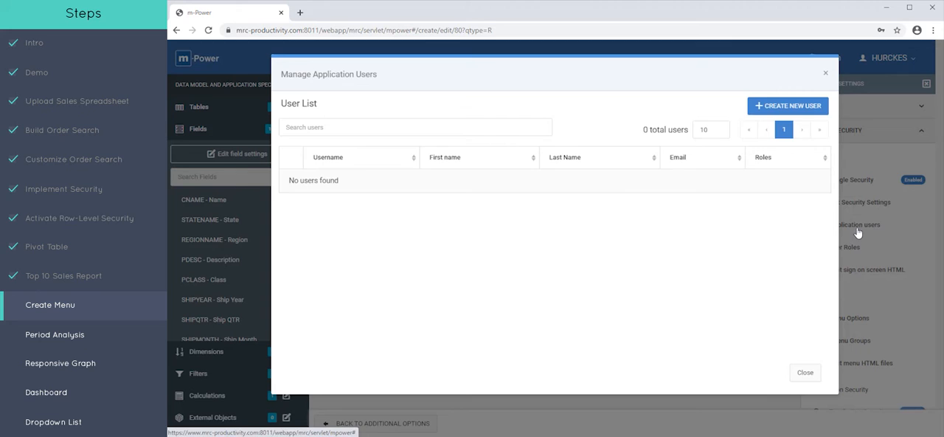
Assign the CS role to the first application user
{"action": "left_click", "coordinate": [787, 105]}
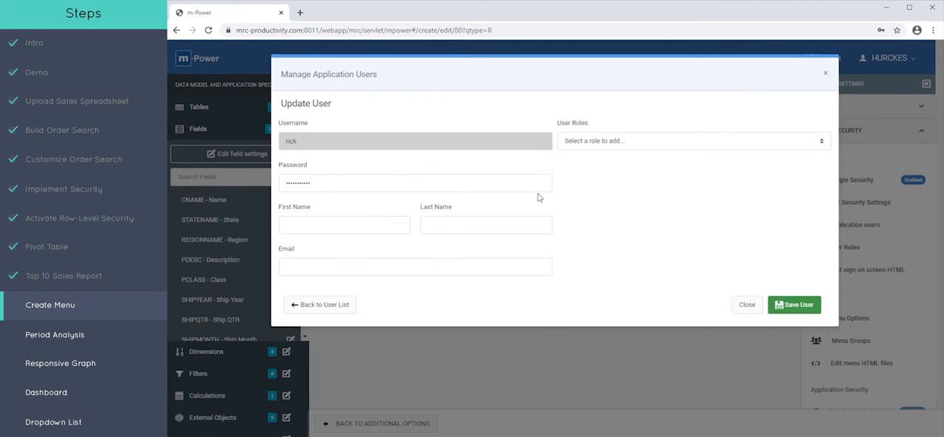
{"action": "left_click", "coordinate": [692, 140]}
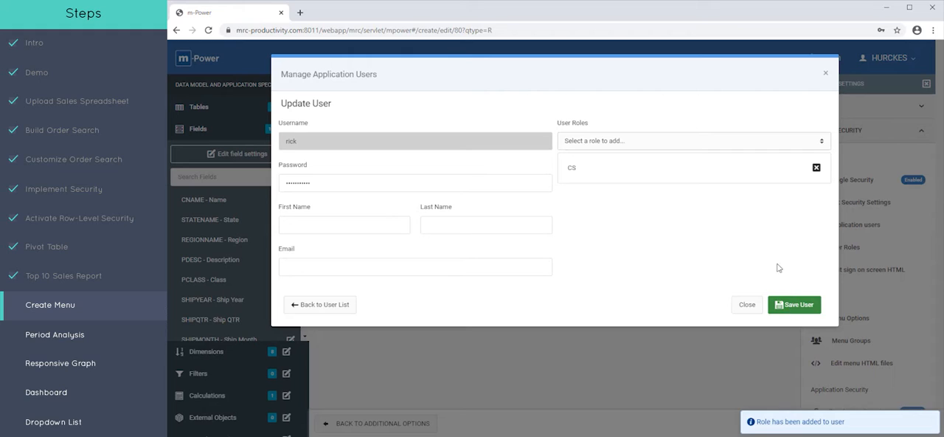
{"action": "left_click", "coordinate": [691, 140]}
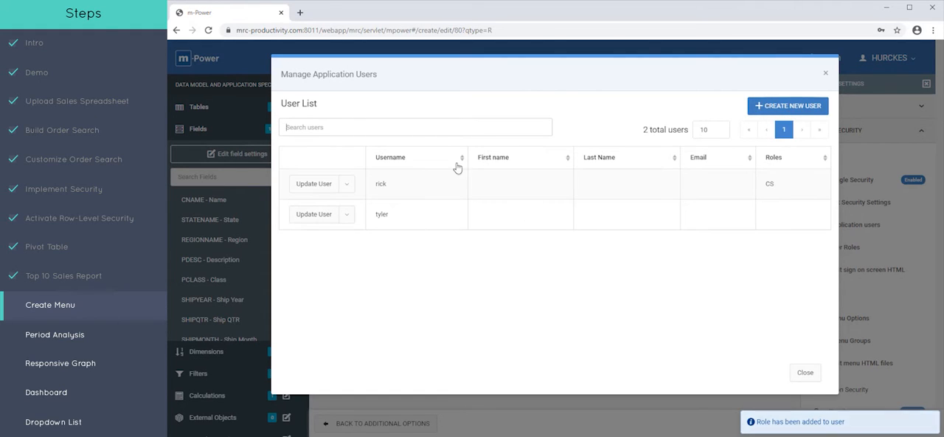
Assign the SALES role to the second user and close the user list
{"action": "left_click", "coordinate": [313, 214]}
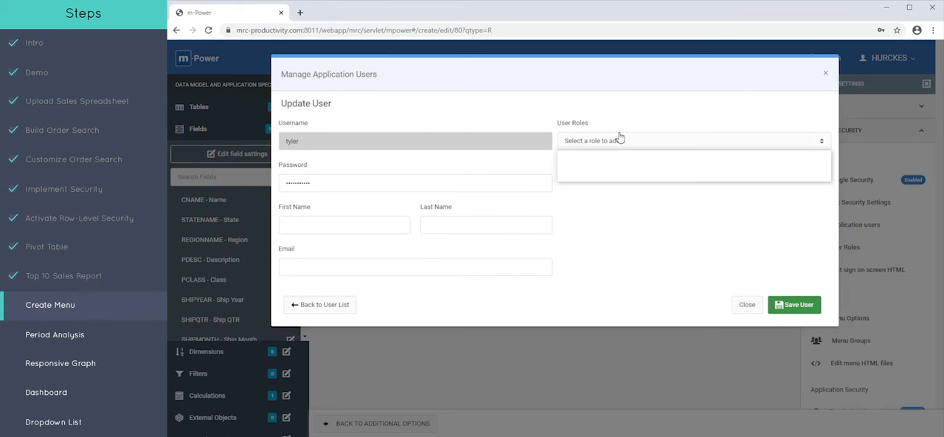
{"action": "left_click", "coordinate": [794, 303]}
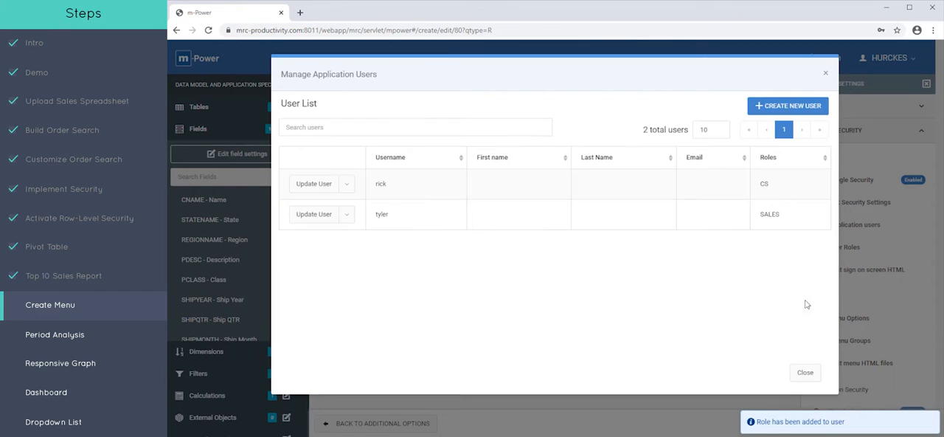
{"action": "mouse_move", "coordinate": [803, 230]}
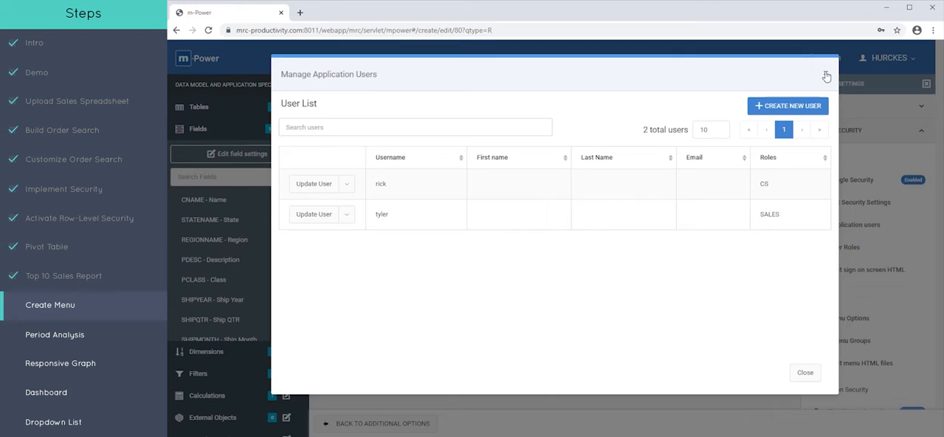
{"action": "left_click", "coordinate": [826, 77]}
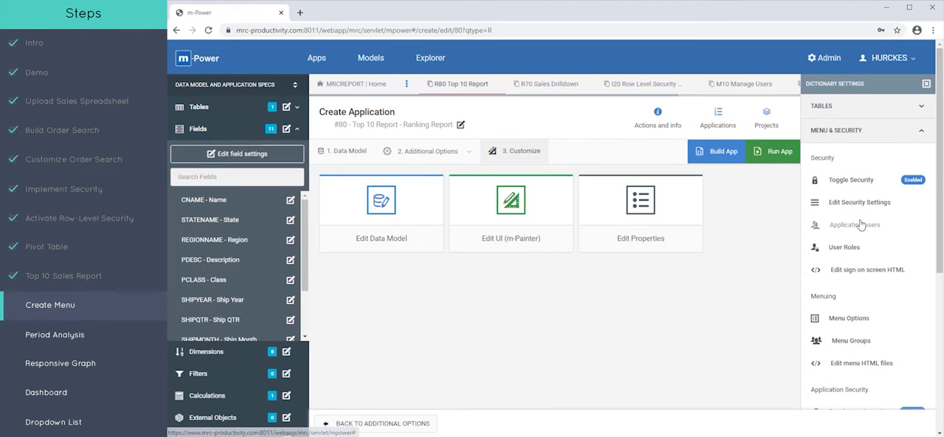
{"action": "mouse_move", "coordinate": [837, 334]}
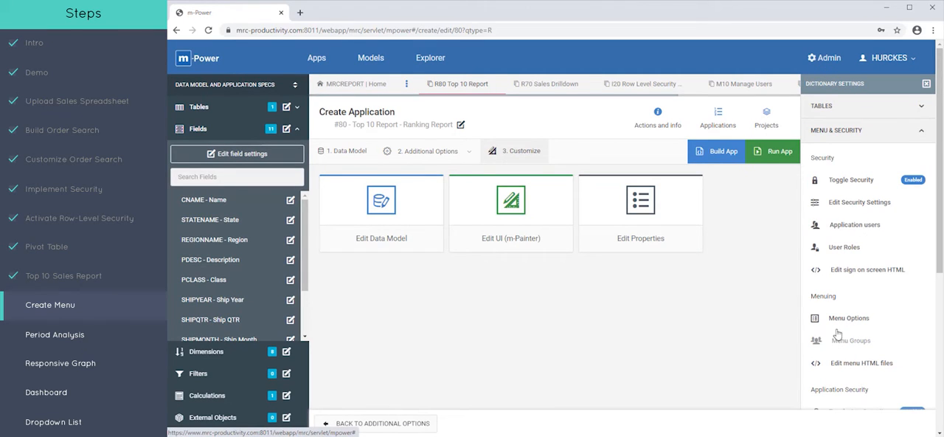
{"action": "mouse_move", "coordinate": [846, 345]}
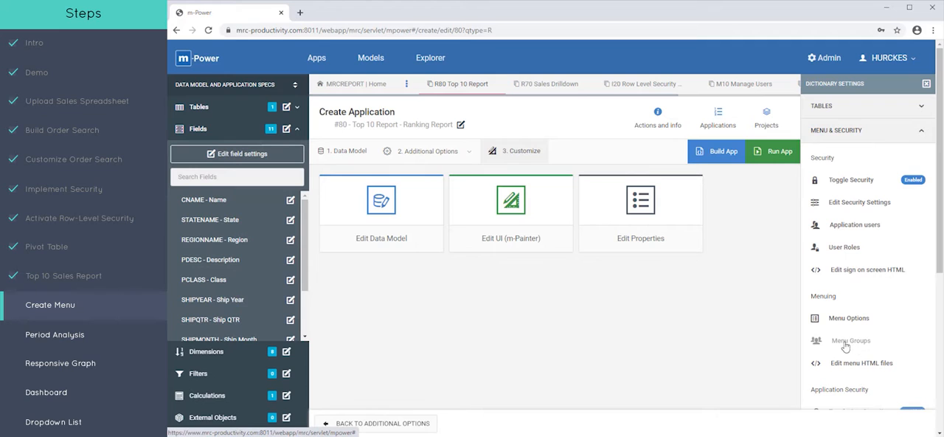
Add two menu groups named Data and Maintain
{"action": "left_click", "coordinate": [851, 340]}
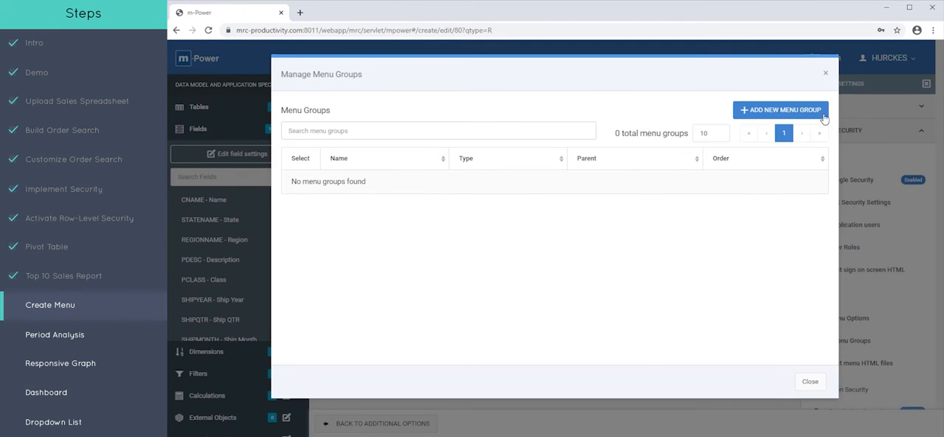
{"action": "left_click", "coordinate": [780, 109]}
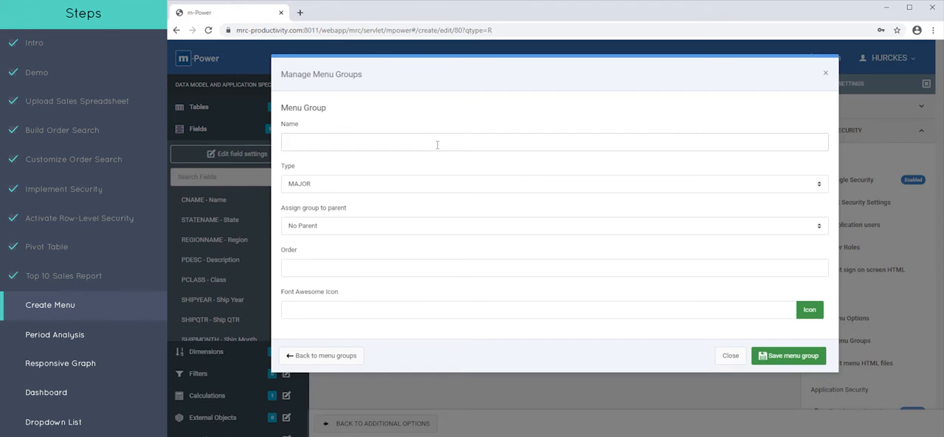
{"action": "type", "text": "D"}
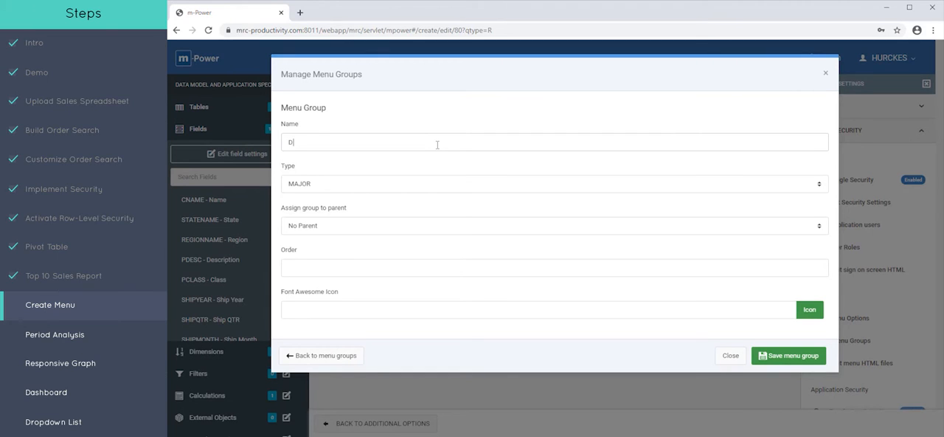
{"action": "type", "text": "ata"}
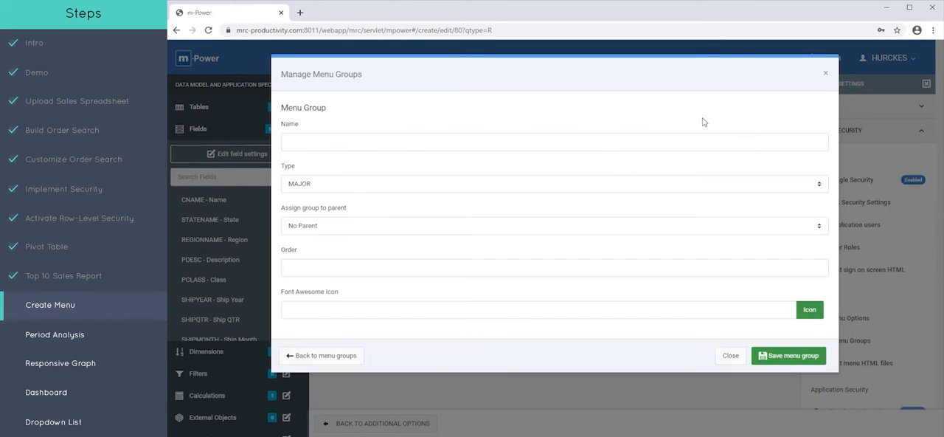
{"action": "type", "text": "Maint"}
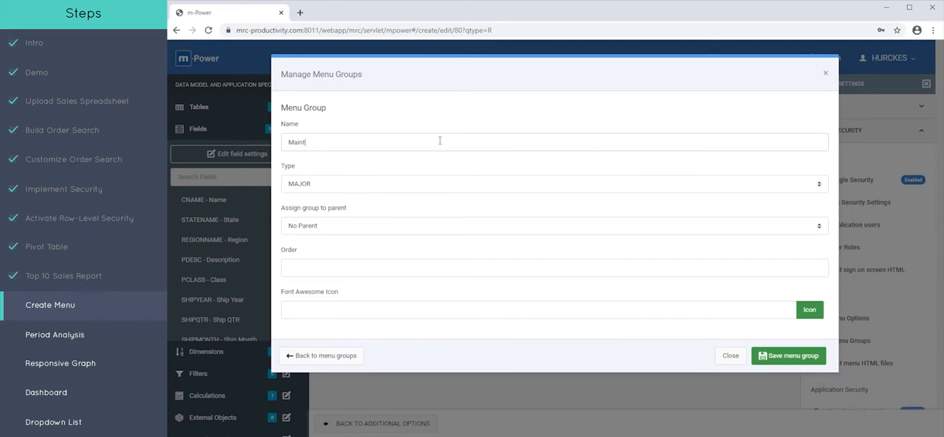
{"action": "type", "text": "ain"}
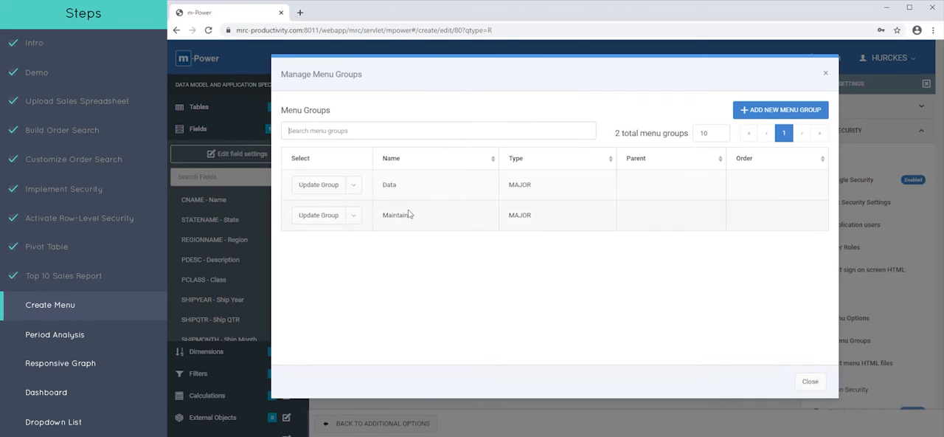
Rename the Data group to Reports, save it, and close the groups manager
{"action": "left_click", "coordinate": [319, 184]}
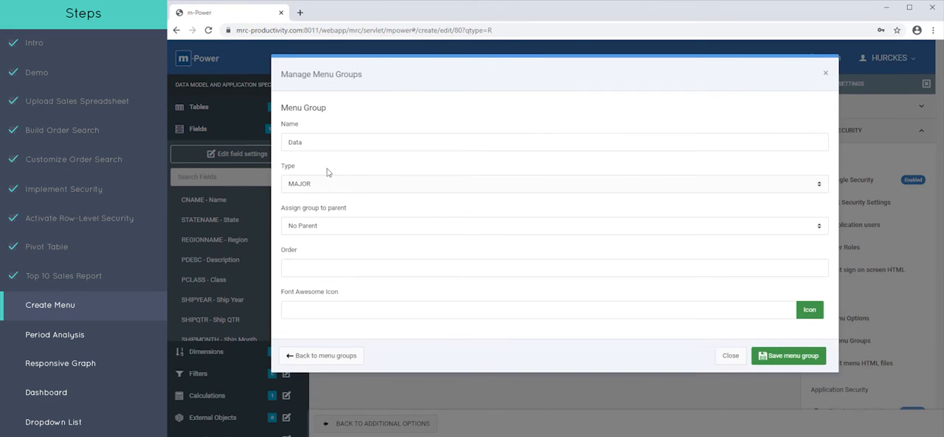
{"action": "type", "text": "Reports"}
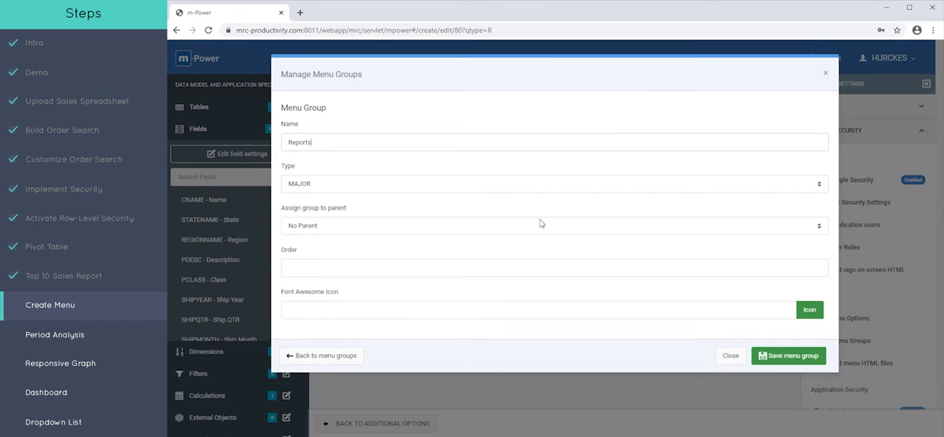
{"action": "left_click", "coordinate": [321, 354]}
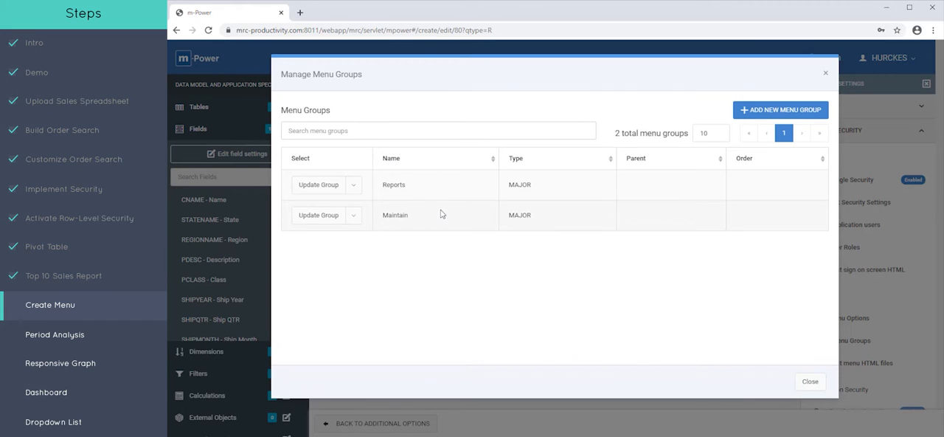
{"action": "left_click", "coordinate": [318, 215]}
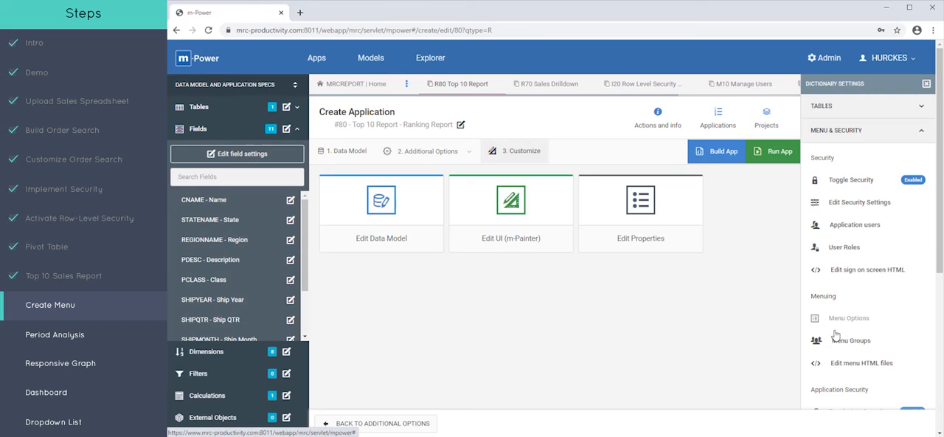
{"action": "left_click", "coordinate": [849, 318]}
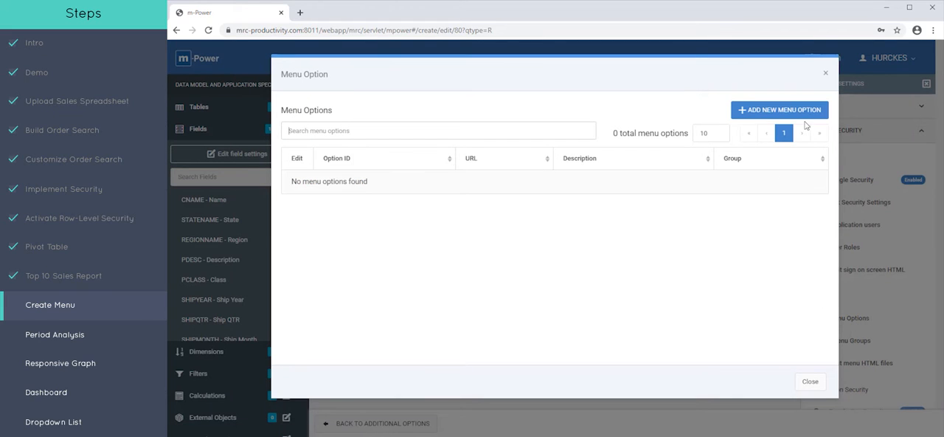
Add a menu option linked to the Order Search retrieval (app 10) via Lookup
{"action": "left_click", "coordinate": [779, 109]}
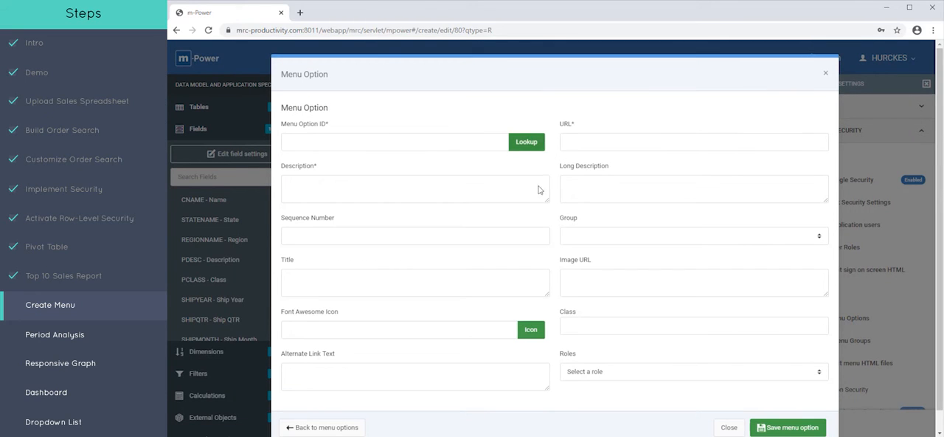
{"action": "left_click", "coordinate": [526, 141]}
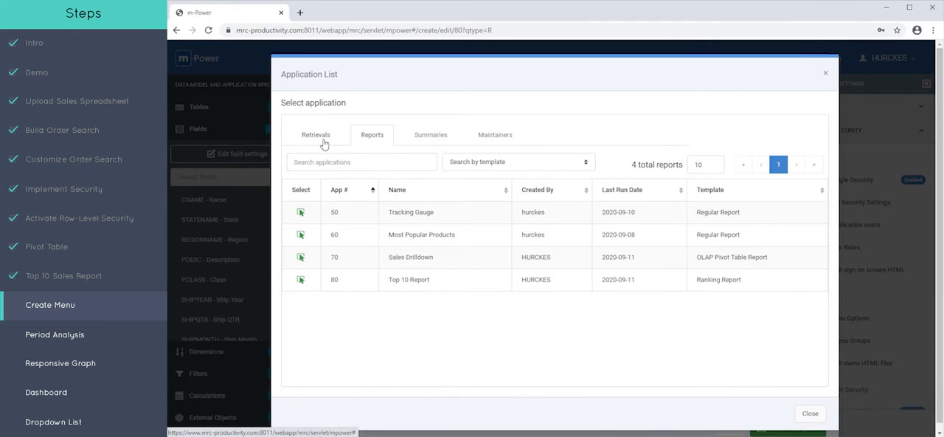
{"action": "left_click", "coordinate": [315, 134]}
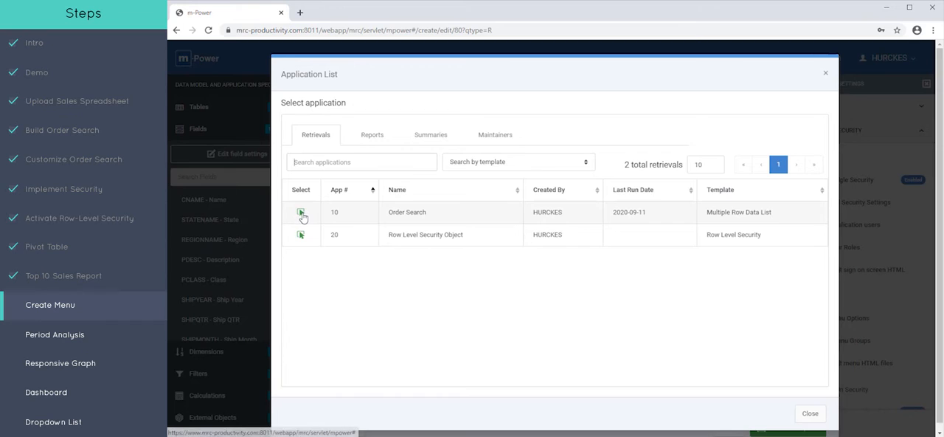
{"action": "left_click", "coordinate": [300, 211]}
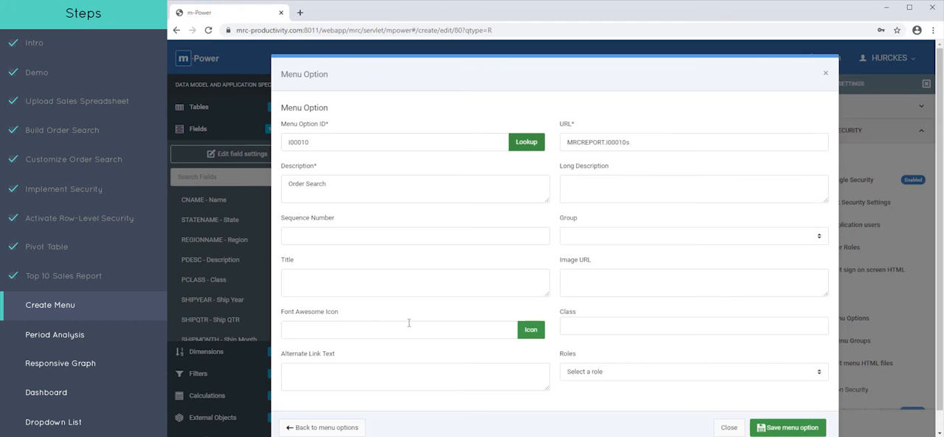
{"action": "mouse_move", "coordinate": [534, 346]}
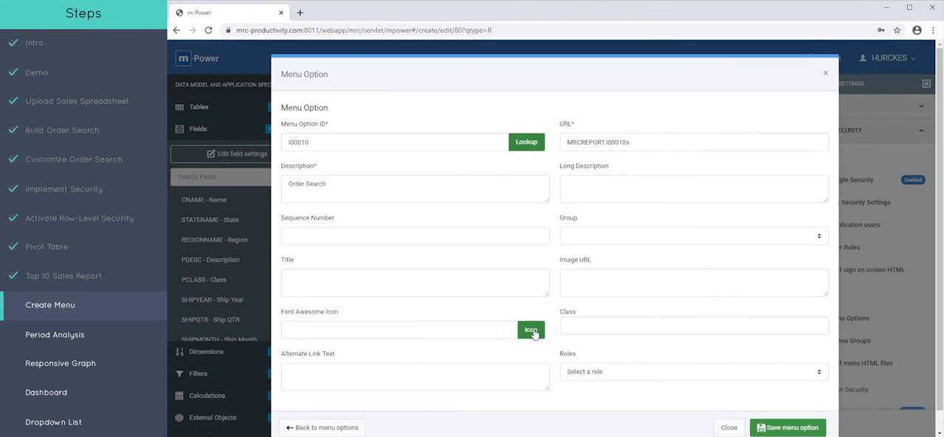
Give the Order Search option the 'search' (fa fa-search) Font Awesome icon
{"action": "left_click", "coordinate": [531, 329]}
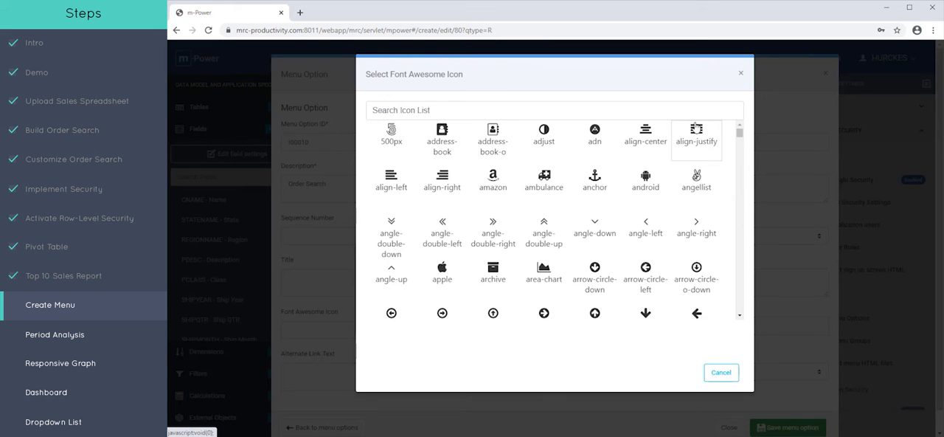
{"action": "scroll", "scroll_direction": "down", "scroll_amount": 3}
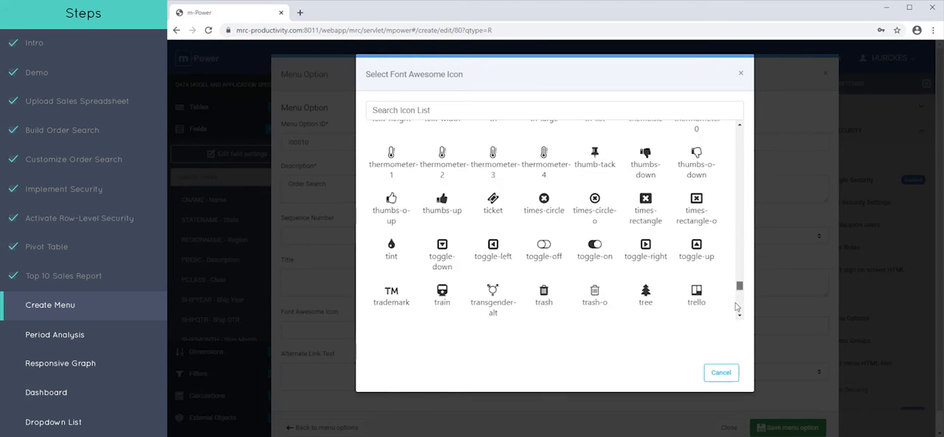
{"action": "scroll", "scroll_direction": "down", "scroll_amount": 3}
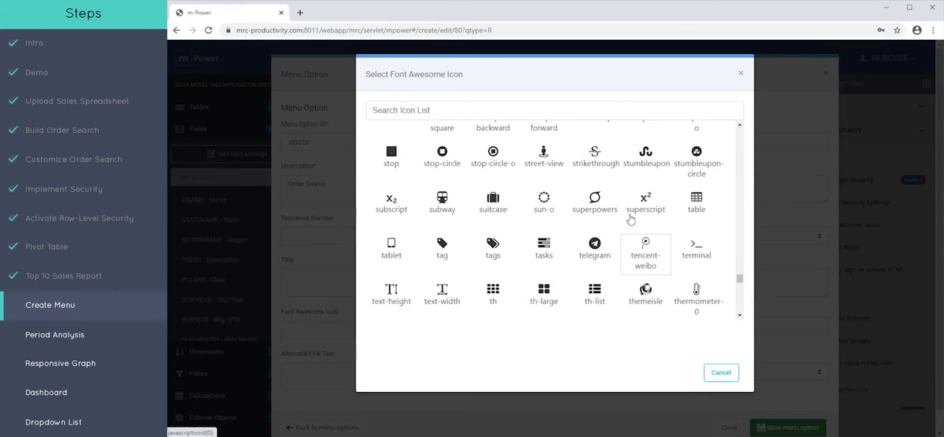
{"action": "scroll", "scroll_direction": "down", "scroll_amount": 3}
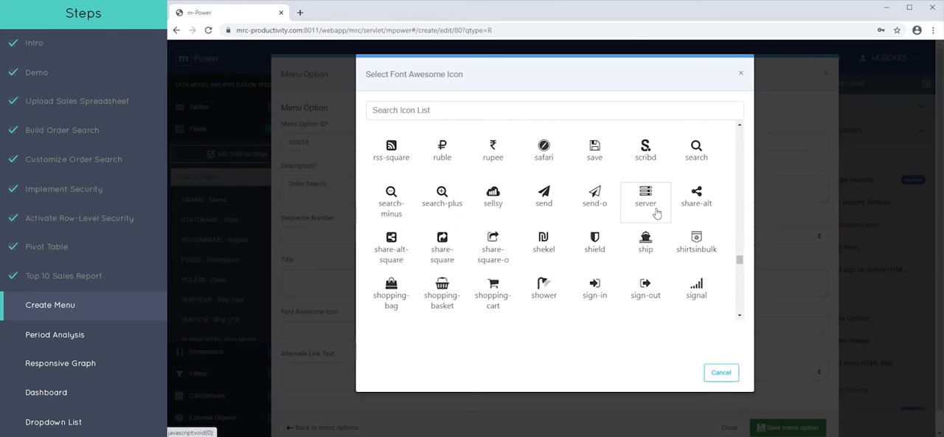
{"action": "mouse_move", "coordinate": [696, 151]}
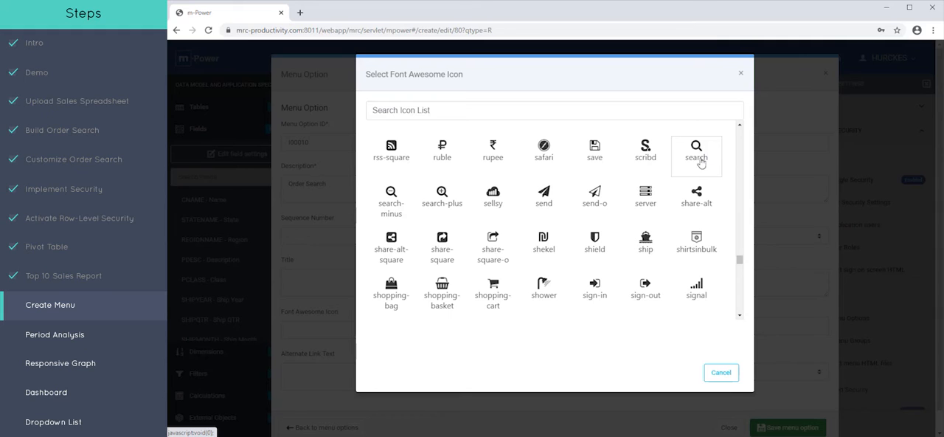
{"action": "left_click", "coordinate": [695, 145]}
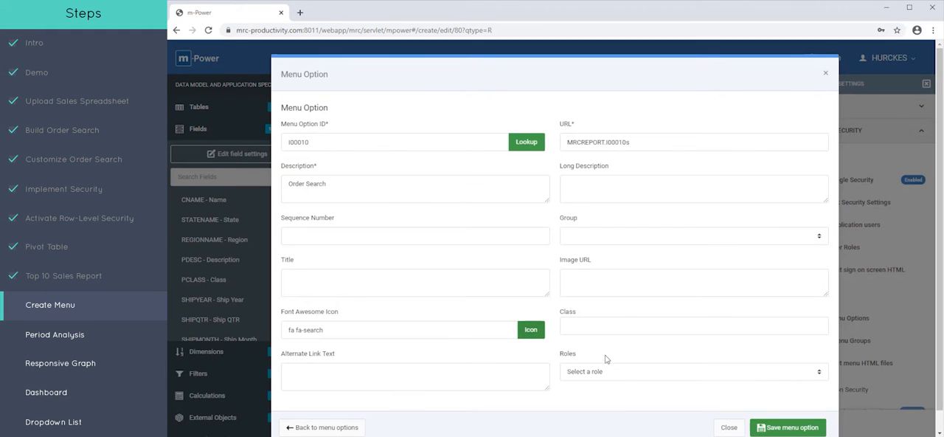
Put Order Search in the Reports group for SALES and CS roles and save
{"action": "left_click", "coordinate": [693, 235]}
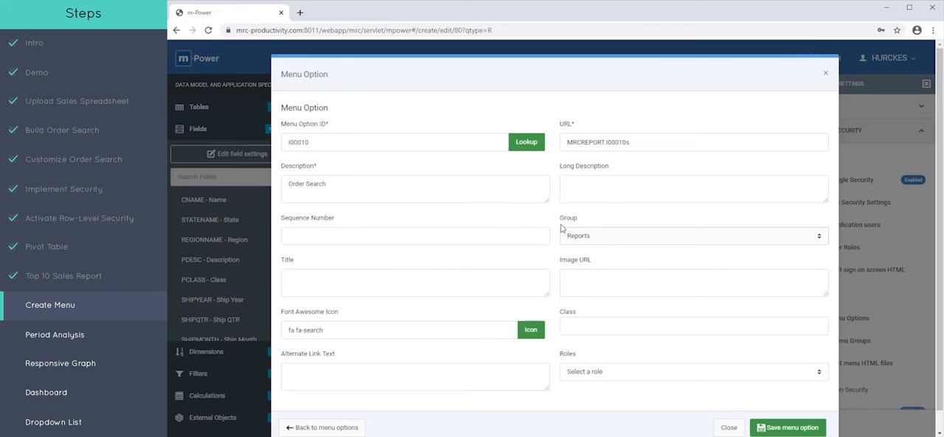
{"action": "left_click", "coordinate": [692, 371]}
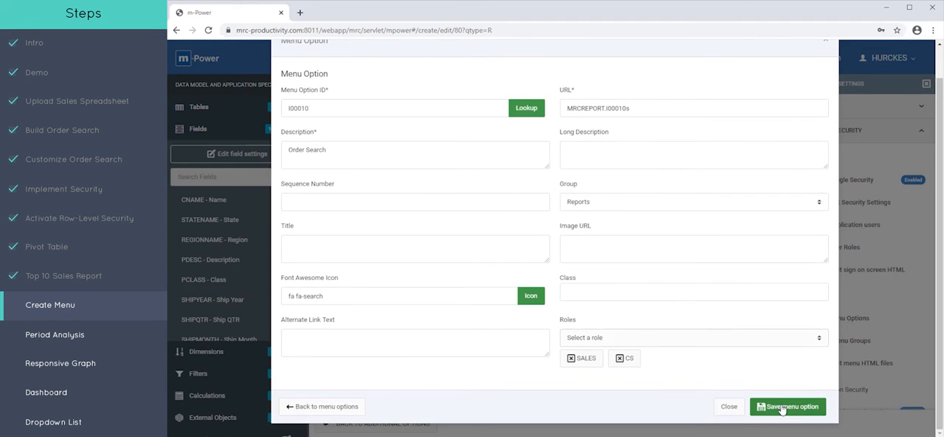
{"action": "left_click", "coordinate": [788, 407]}
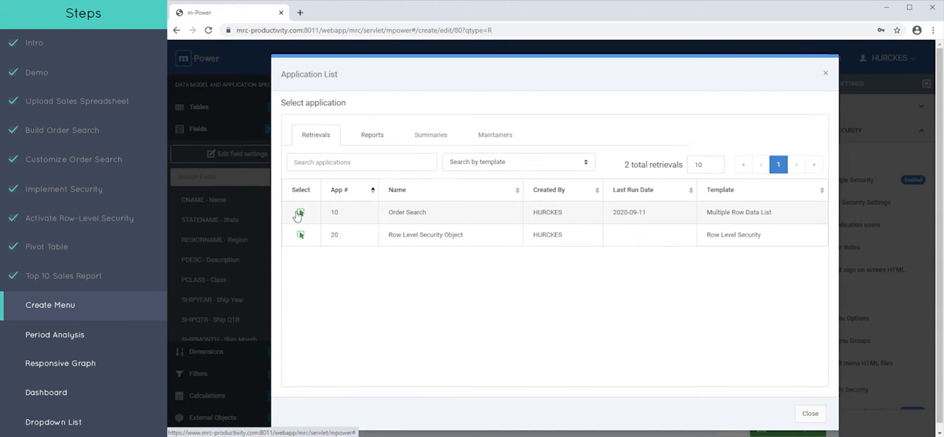
Set up the Sales Drilldown option with a binoculars icon in the Reports group
{"action": "left_click", "coordinate": [298, 212]}
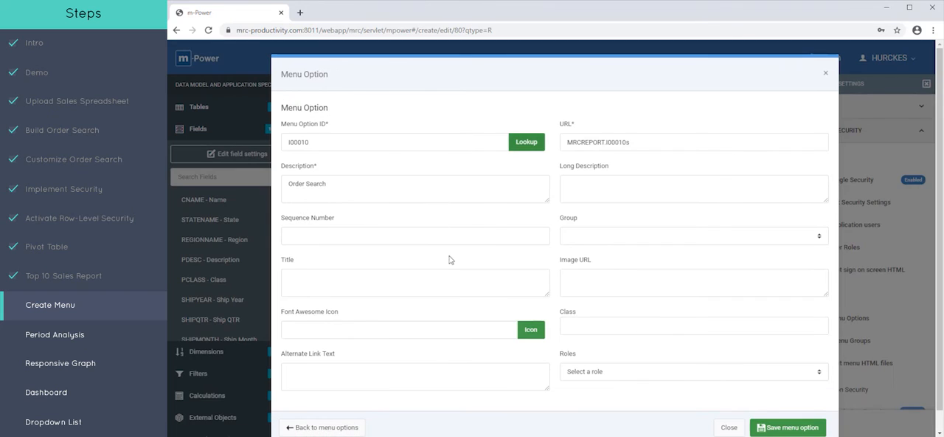
{"action": "left_click", "coordinate": [531, 329]}
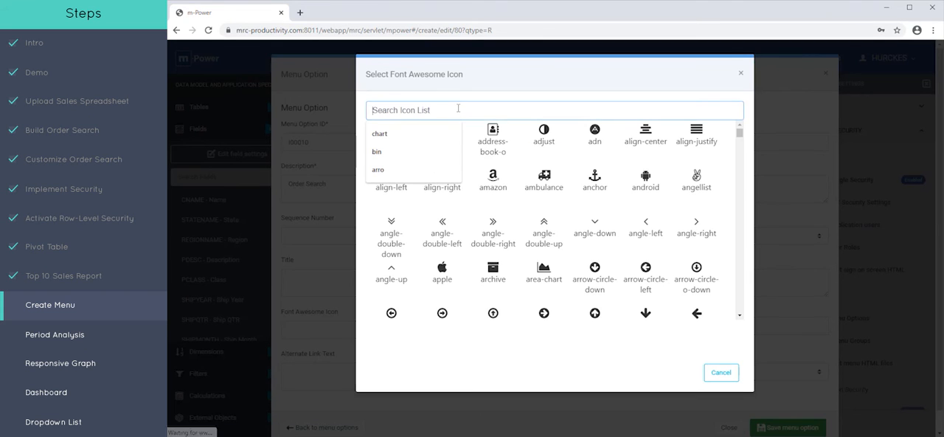
{"action": "type", "text": "bin"}
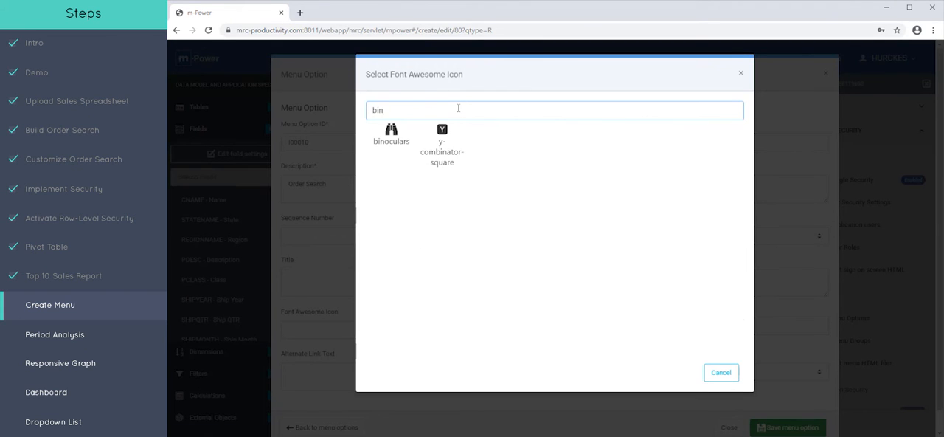
{"action": "left_click", "coordinate": [391, 133]}
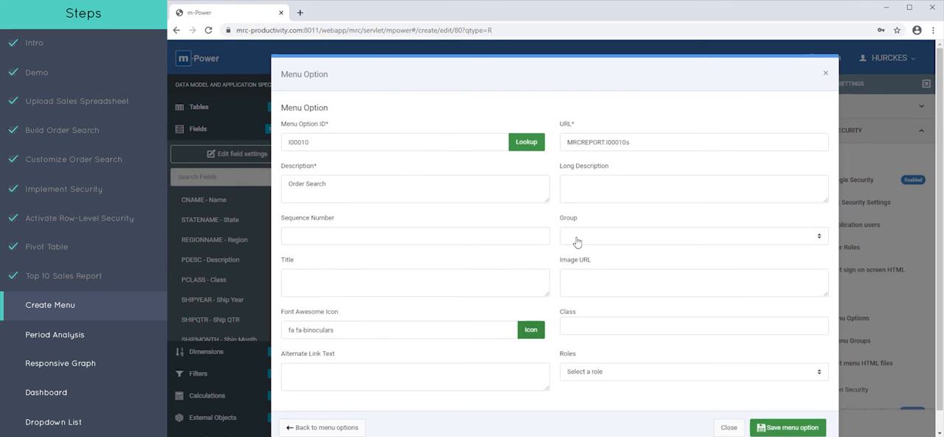
{"action": "left_click", "coordinate": [693, 235]}
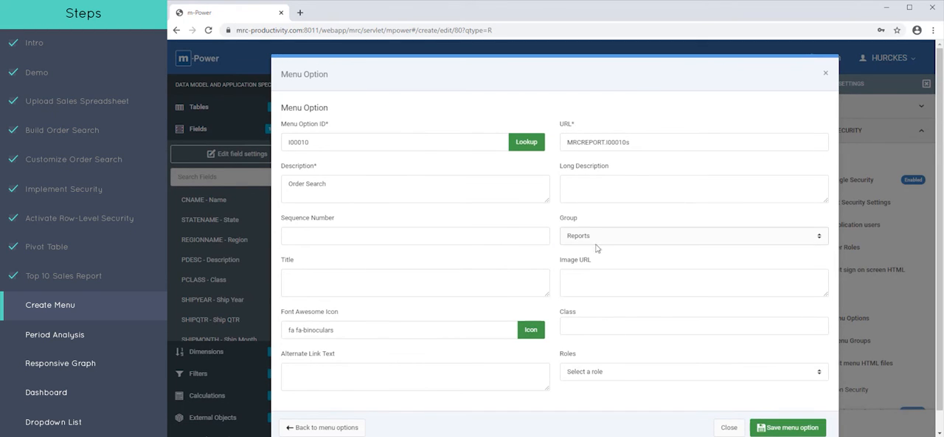
{"action": "left_click", "coordinate": [692, 371]}
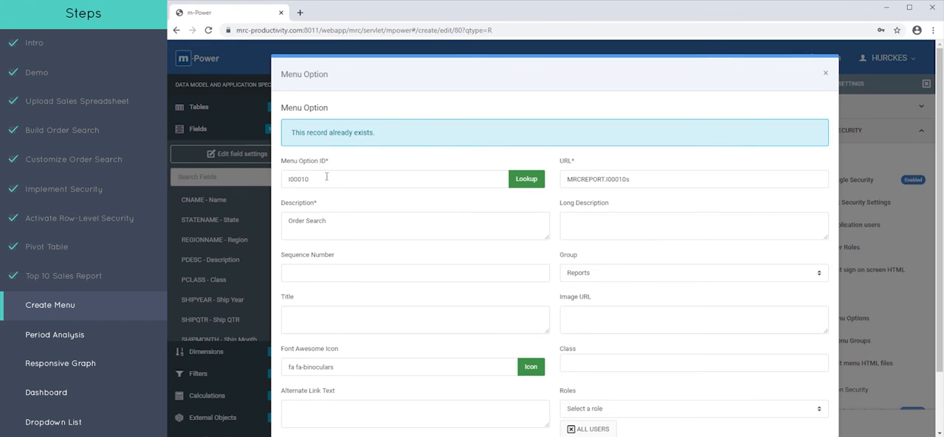
{"action": "left_click", "coordinate": [525, 179]}
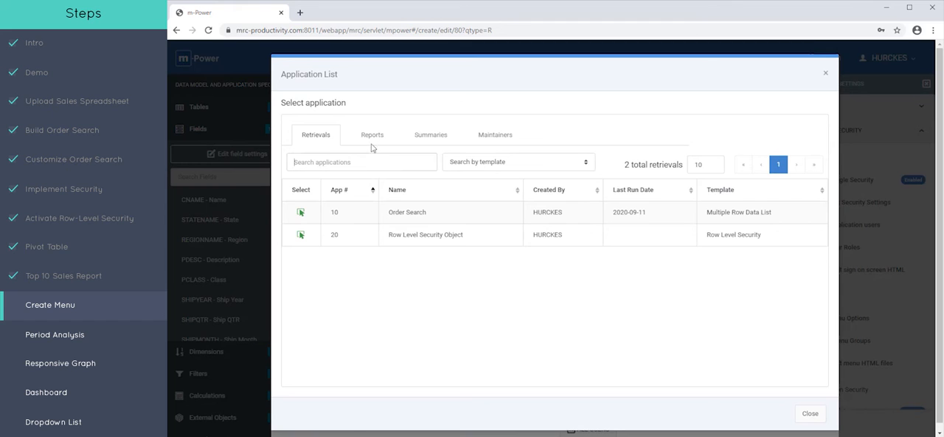
{"action": "left_click", "coordinate": [372, 134]}
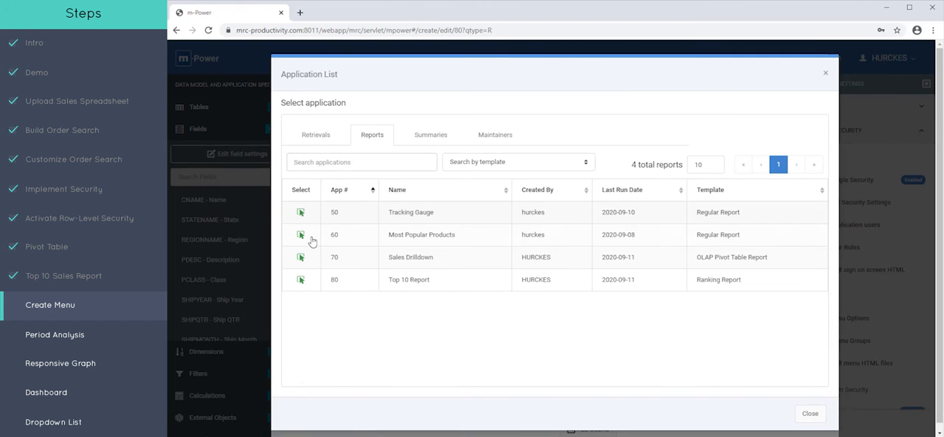
{"action": "mouse_move", "coordinate": [301, 258]}
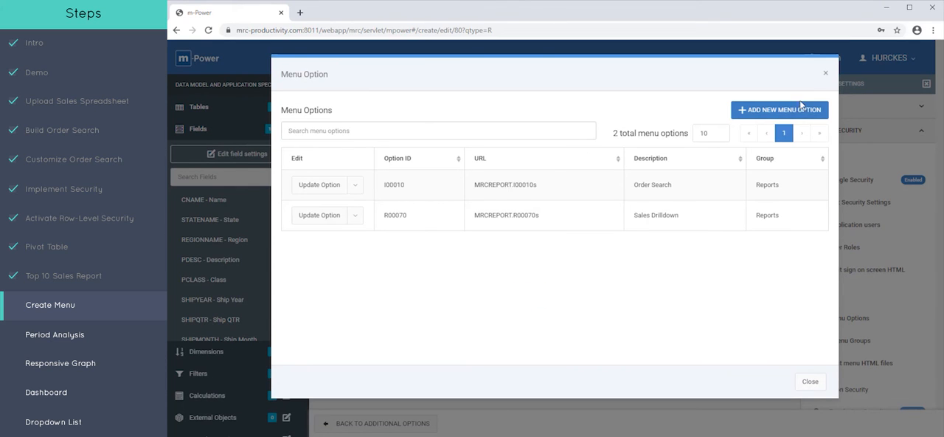
Add Top 10 Report with the sort-numeric-asc icon, Reports group, ALL USERS access
{"action": "left_click", "coordinate": [779, 109]}
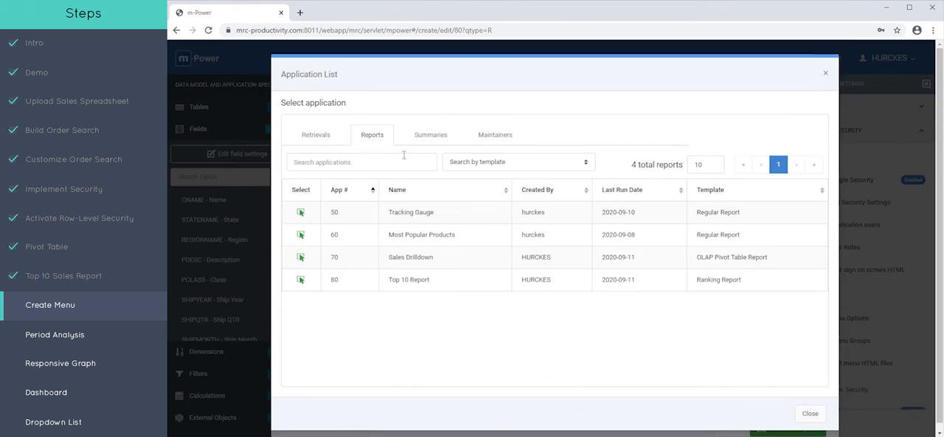
{"action": "left_click", "coordinate": [300, 279]}
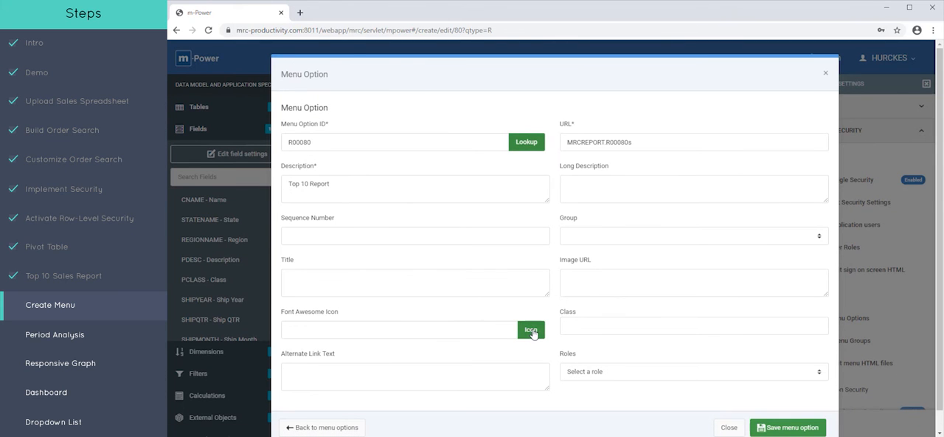
{"action": "left_click", "coordinate": [531, 329]}
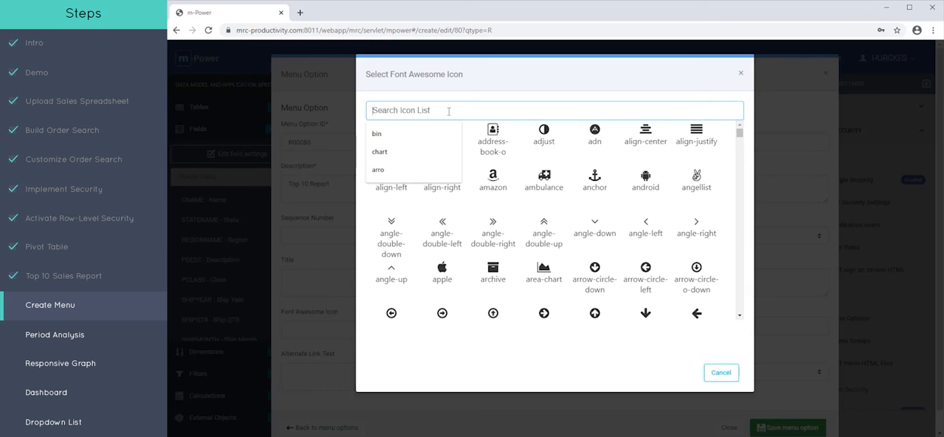
{"action": "type", "text": "sort"}
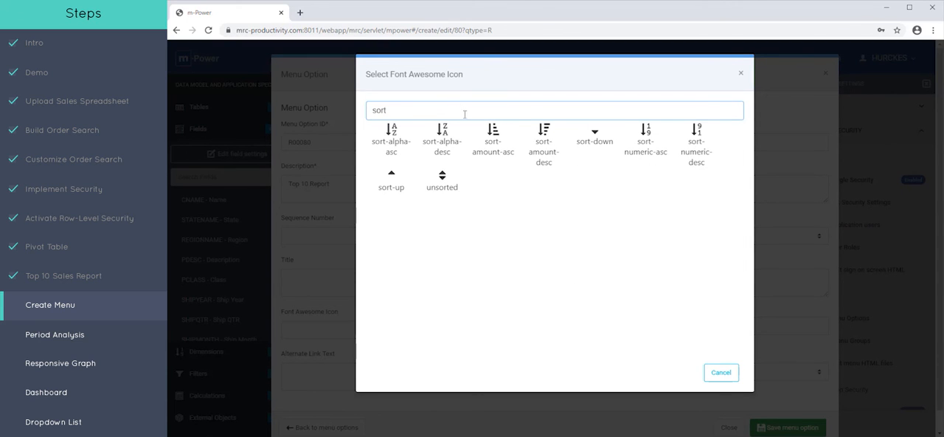
{"action": "mouse_move", "coordinate": [645, 140]}
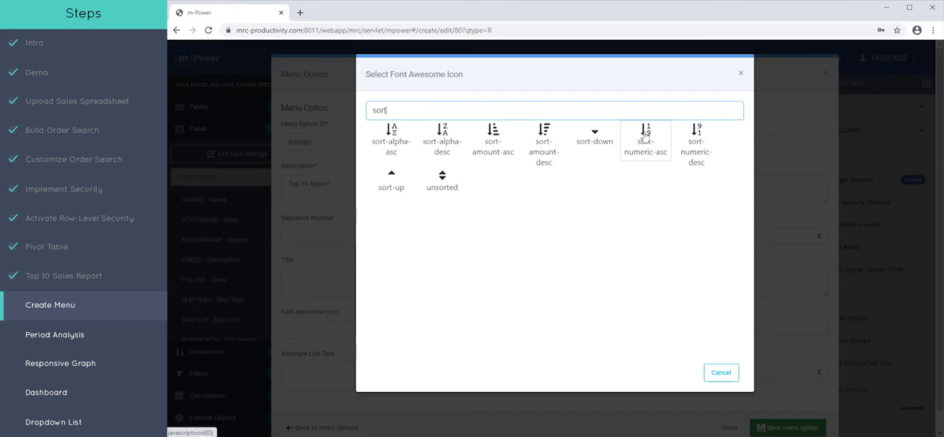
{"action": "left_click", "coordinate": [645, 140]}
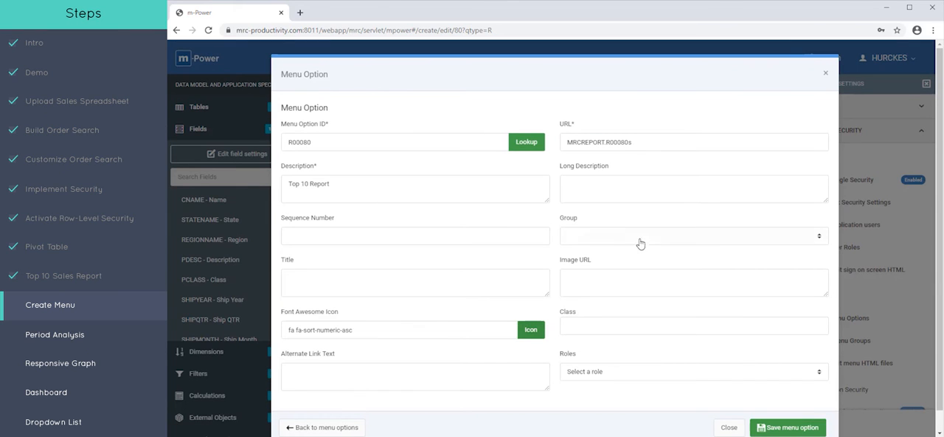
{"action": "left_click", "coordinate": [691, 235]}
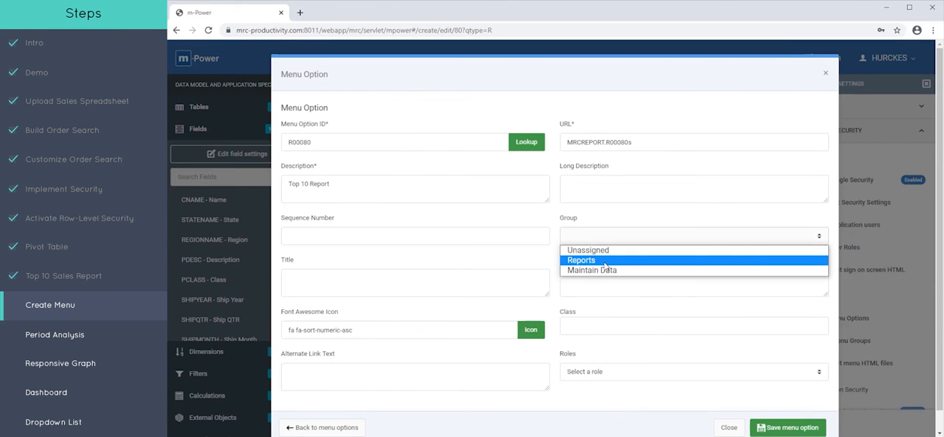
{"action": "left_click", "coordinate": [581, 260]}
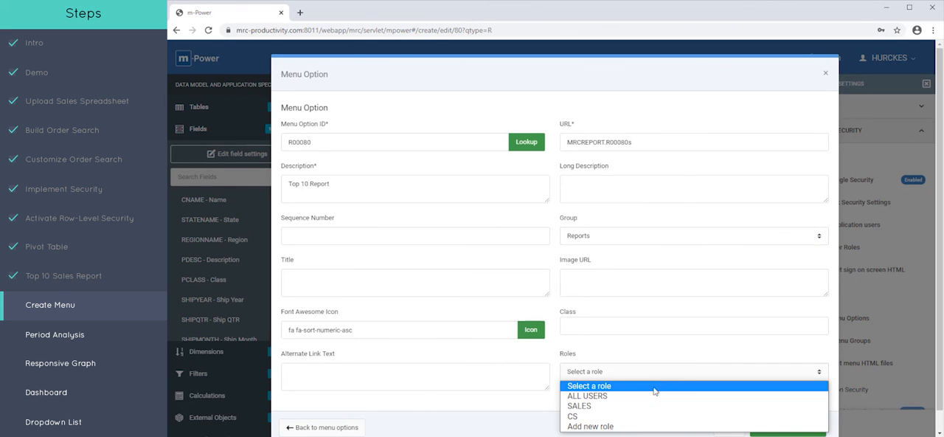
{"action": "left_click", "coordinate": [573, 416]}
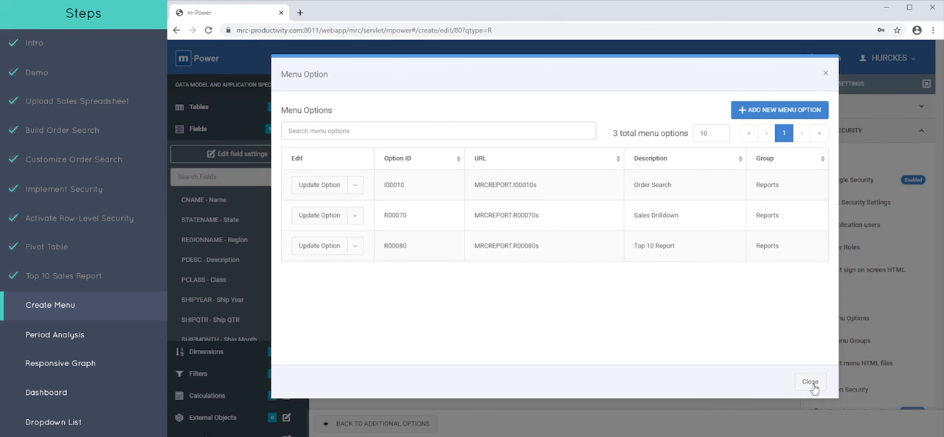
Launch the runtime menu from Apps, reload the page and sign back in
{"action": "left_click", "coordinate": [810, 381]}
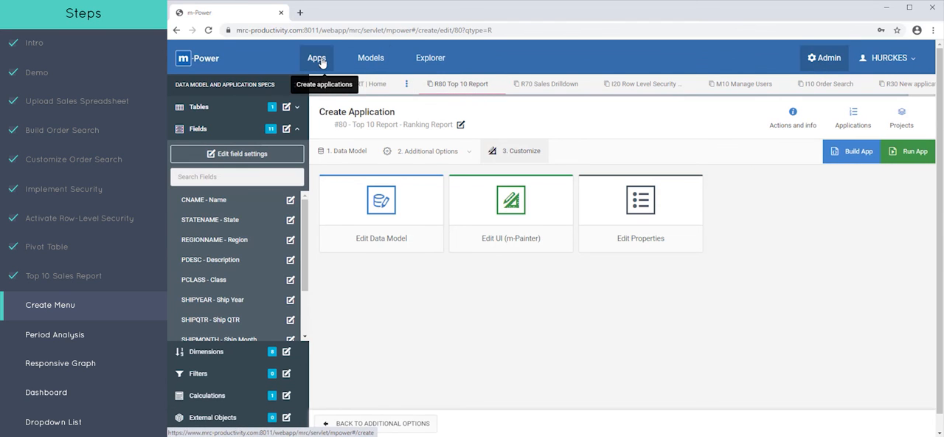
{"action": "left_click", "coordinate": [316, 58]}
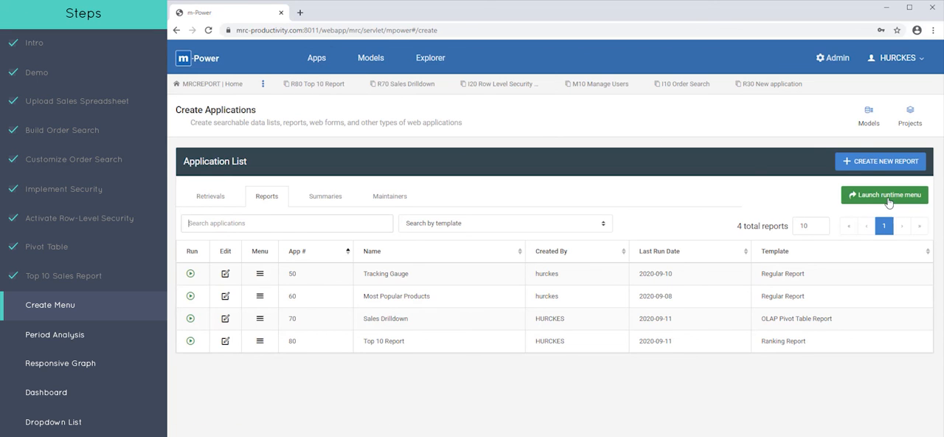
{"action": "left_click", "coordinate": [884, 194]}
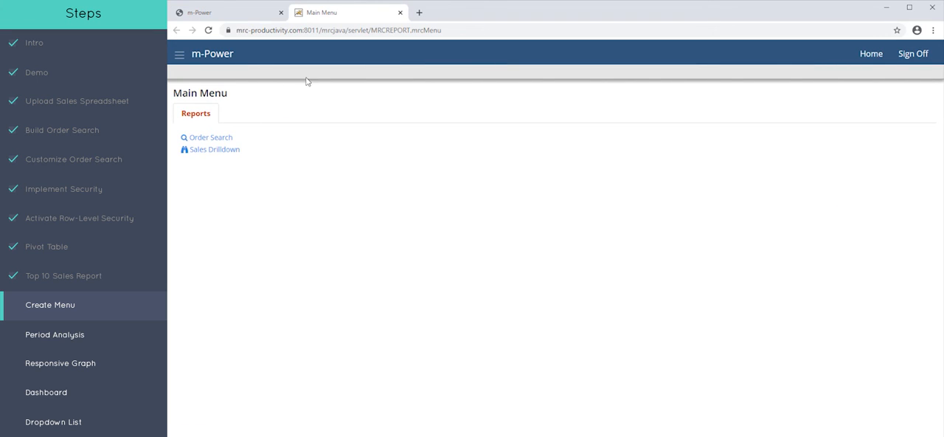
{"action": "mouse_move", "coordinate": [210, 138]}
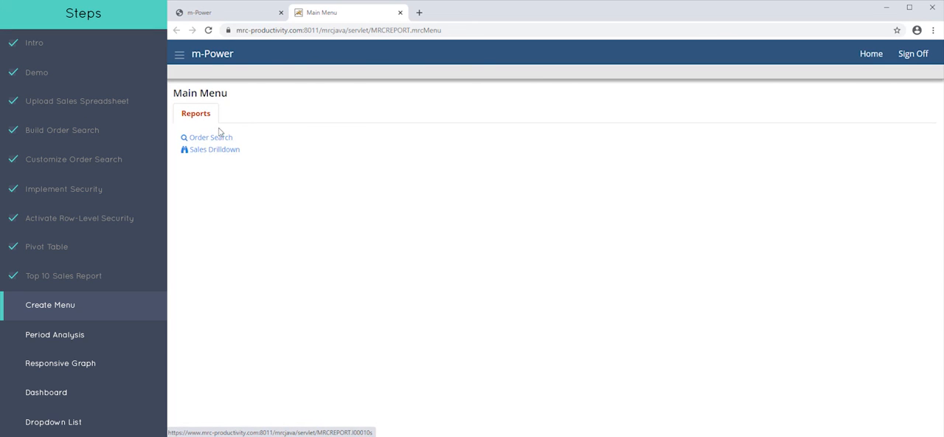
{"action": "left_click", "coordinate": [354, 30]}
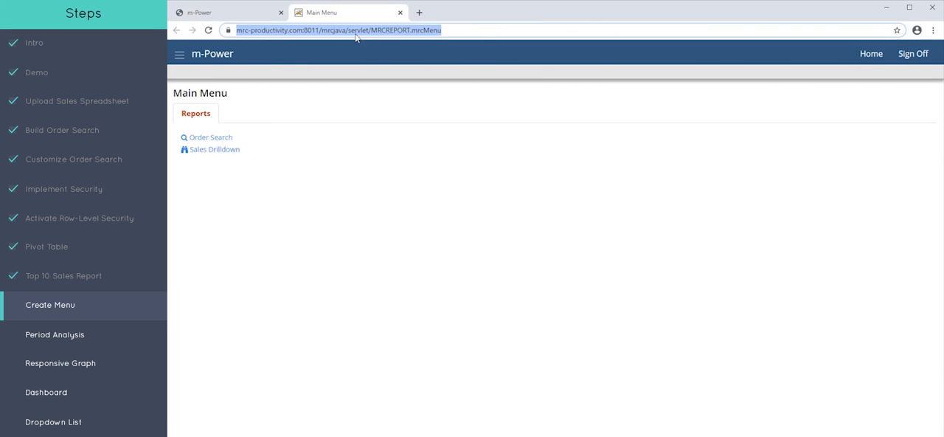
{"action": "mouse_move", "coordinate": [211, 138]}
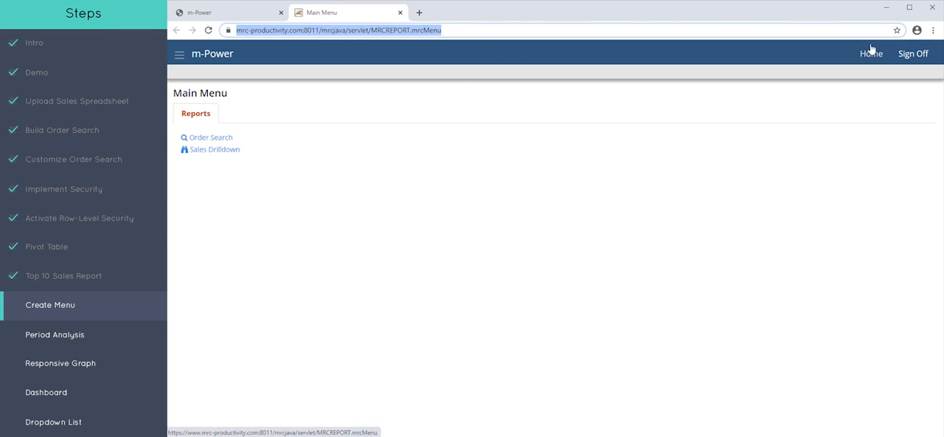
{"action": "left_click", "coordinate": [913, 53]}
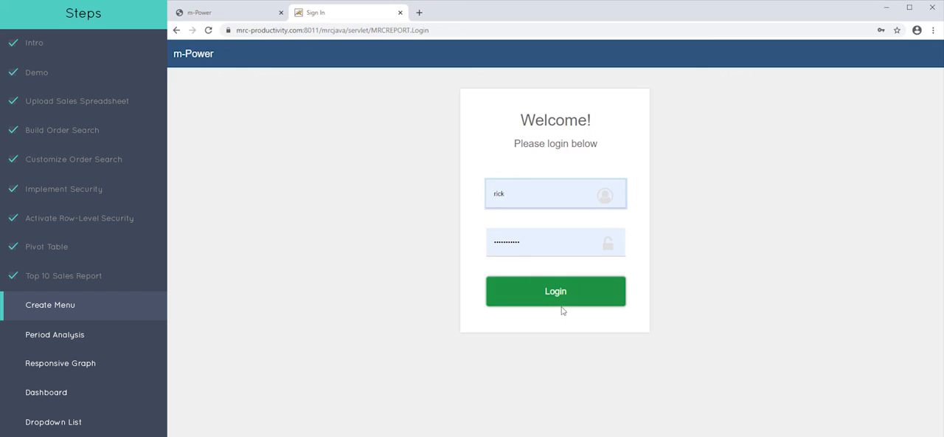
{"action": "left_click", "coordinate": [555, 290]}
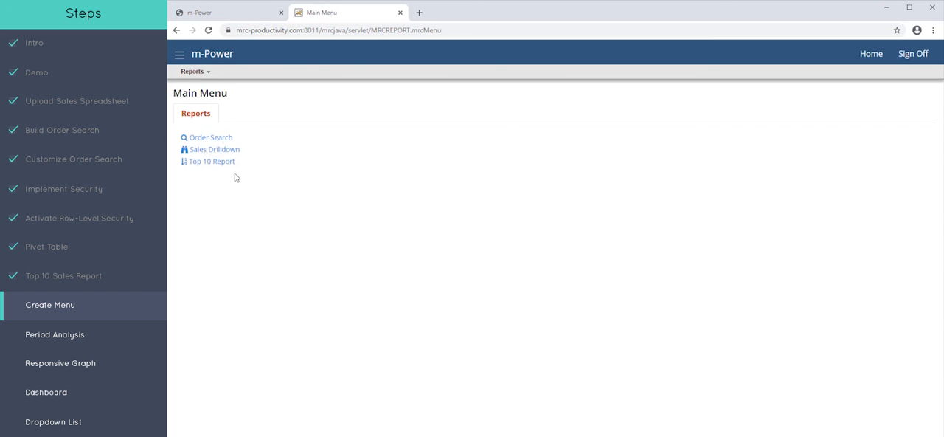